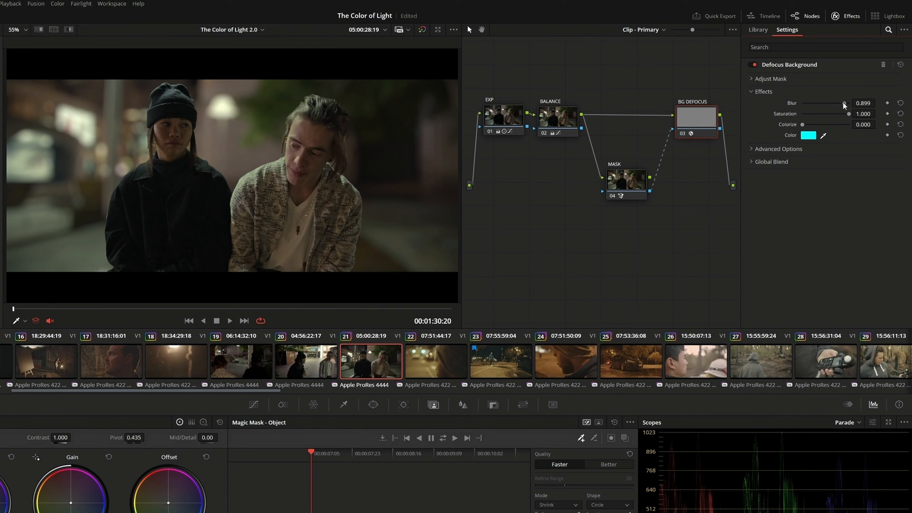
Finish the Defocus Background demo blur adjustment and switch to the BMD project's Edit page.
{"action": "left_click_drag", "start_coordinate": [844, 102], "coordinate": [828, 105]}
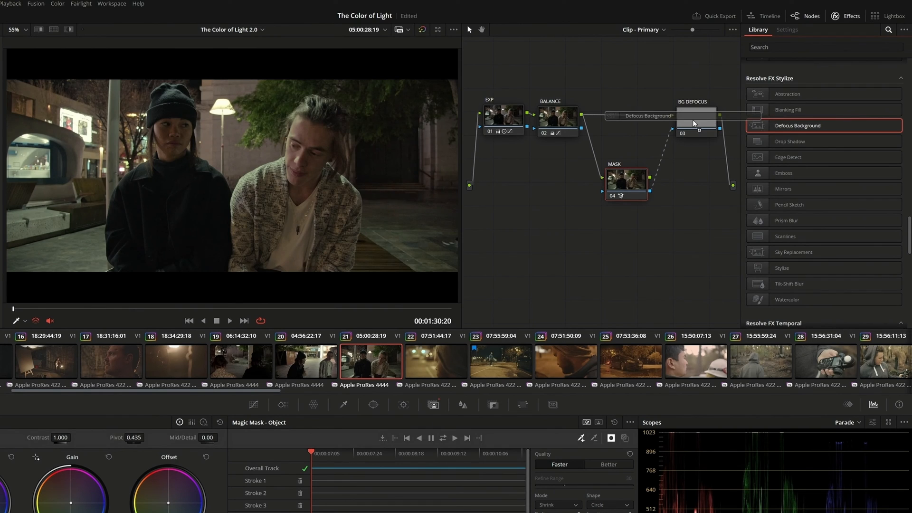
{"action": "left_click", "coordinate": [786, 30]}
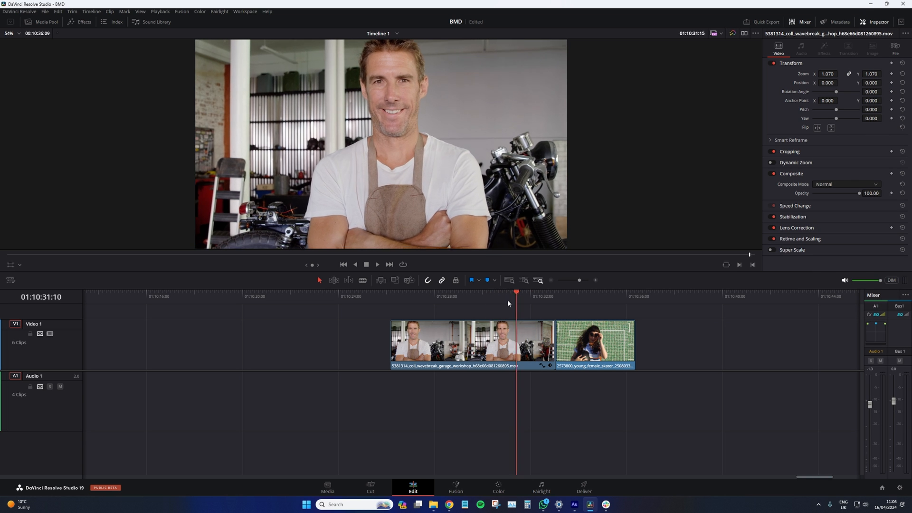
{"action": "left_click", "coordinate": [488, 320]}
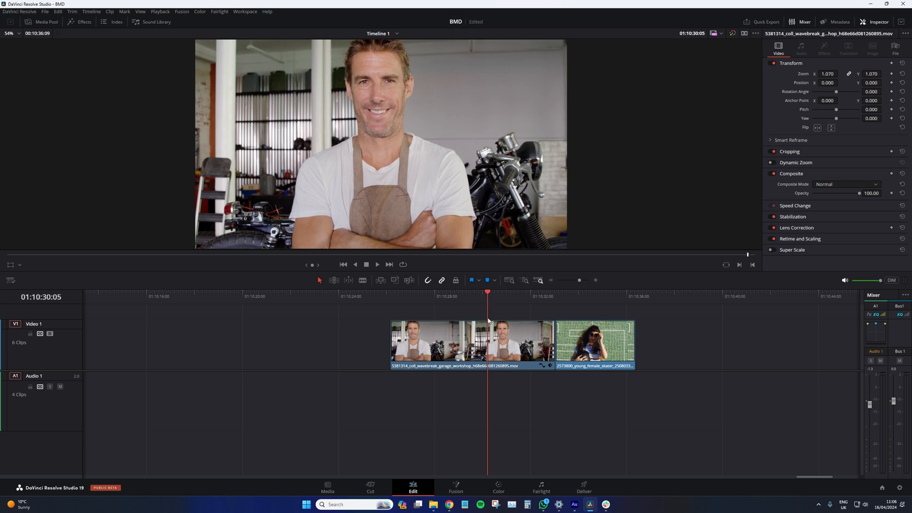
{"action": "left_click", "coordinate": [377, 264]}
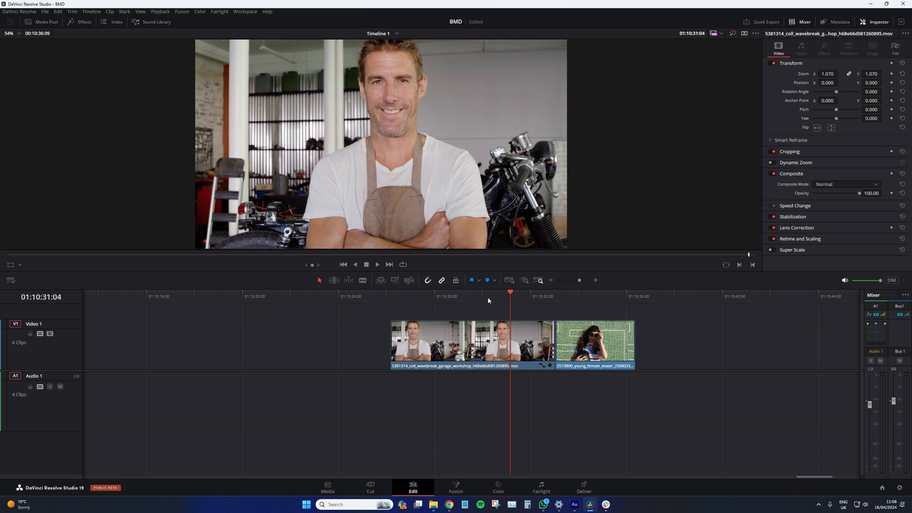
{"action": "left_click", "coordinate": [376, 264]}
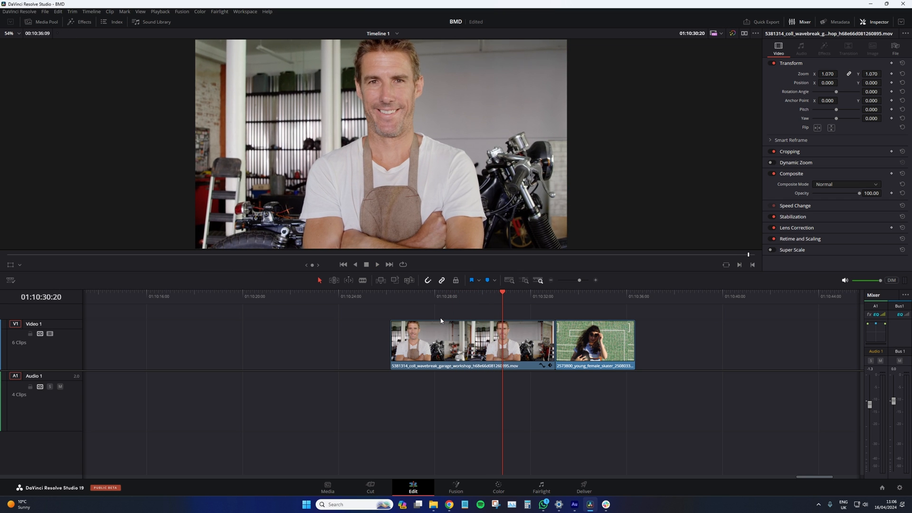
{"action": "mouse_move", "coordinate": [475, 309]}
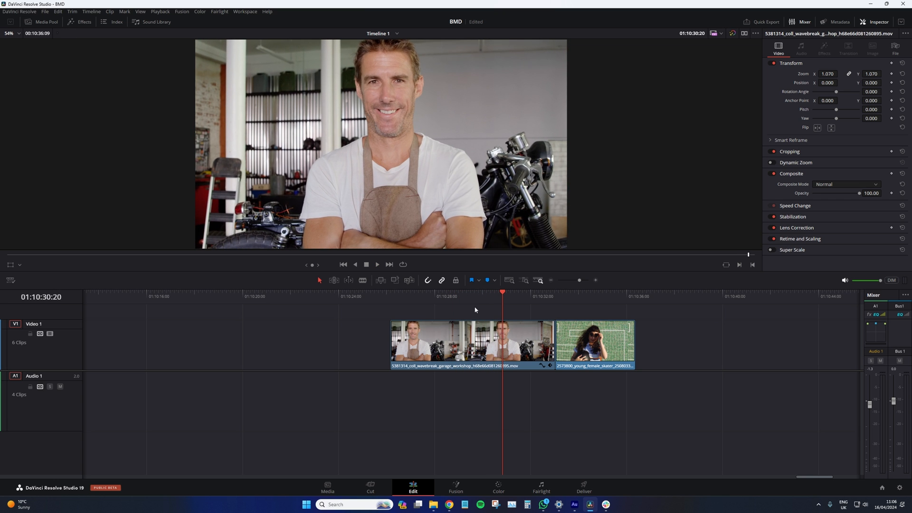
{"action": "left_click", "coordinate": [514, 296]}
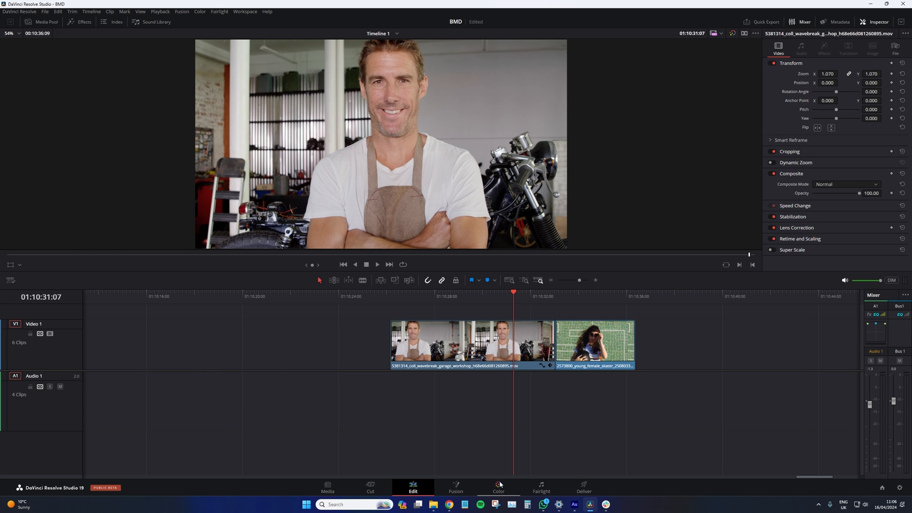
On the Color page, remove Gaussian Blur and paint a Person magic mask stroke over the mechanic.
{"action": "left_click", "coordinate": [499, 485]}
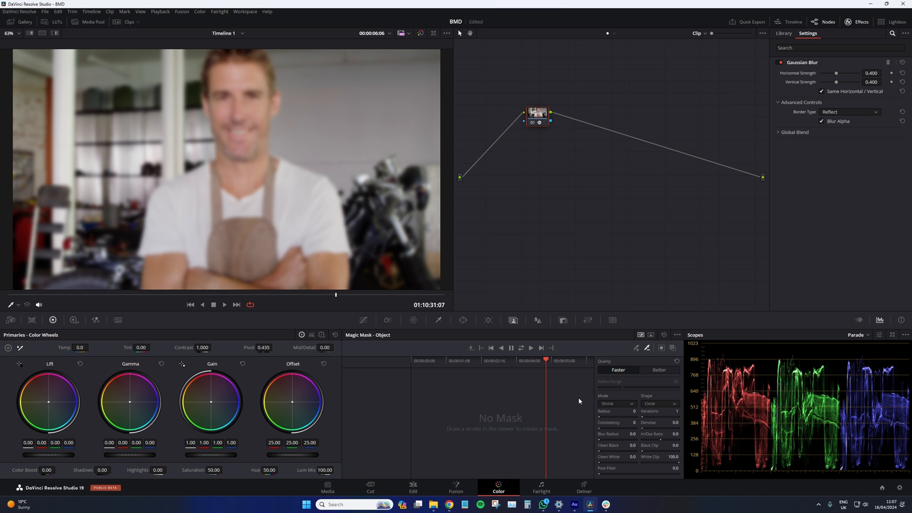
{"action": "mouse_move", "coordinate": [558, 116]}
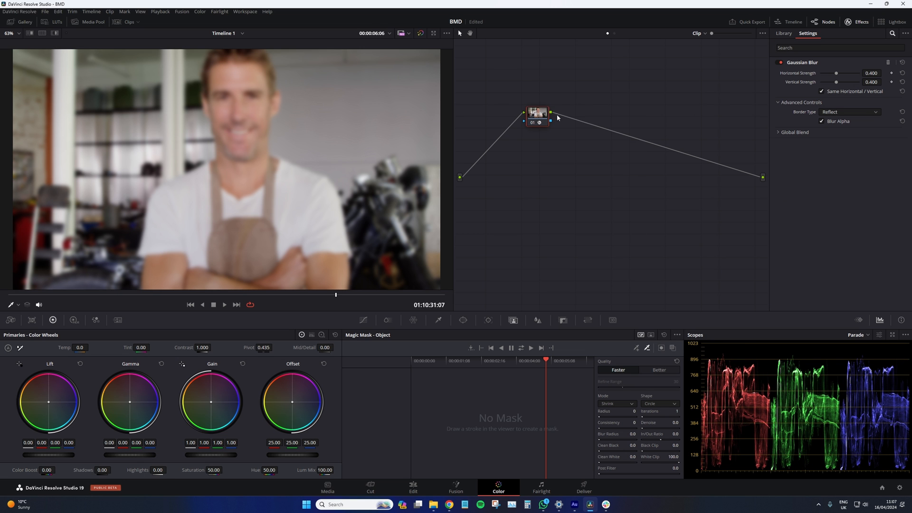
{"action": "left_click", "coordinate": [783, 32]}
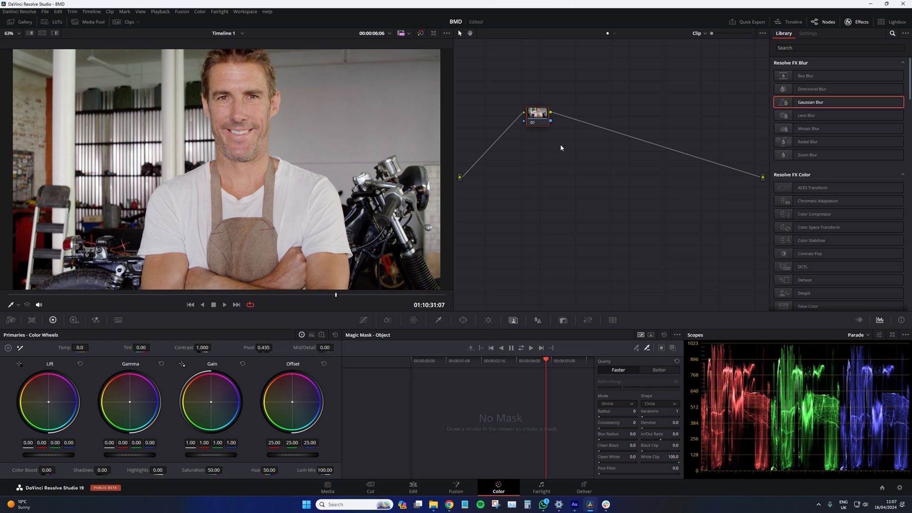
{"action": "mouse_move", "coordinate": [552, 154]}
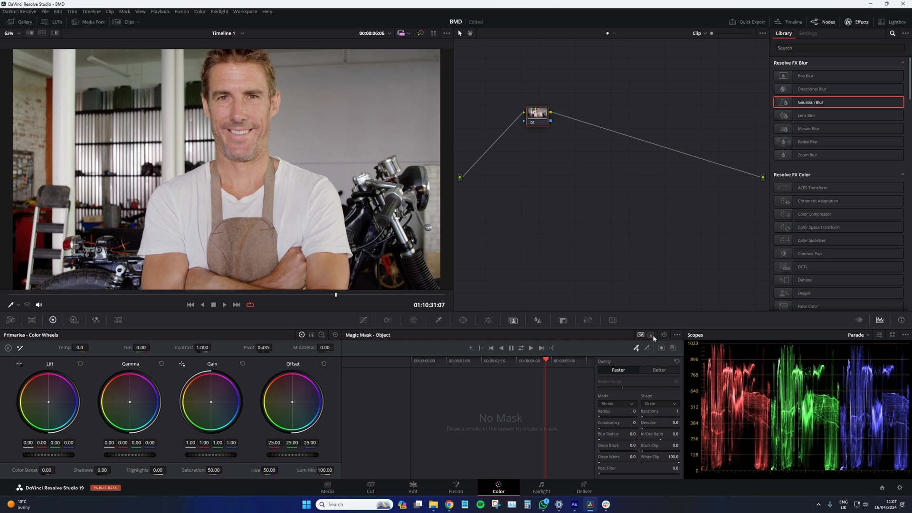
{"action": "left_click", "coordinate": [650, 335]}
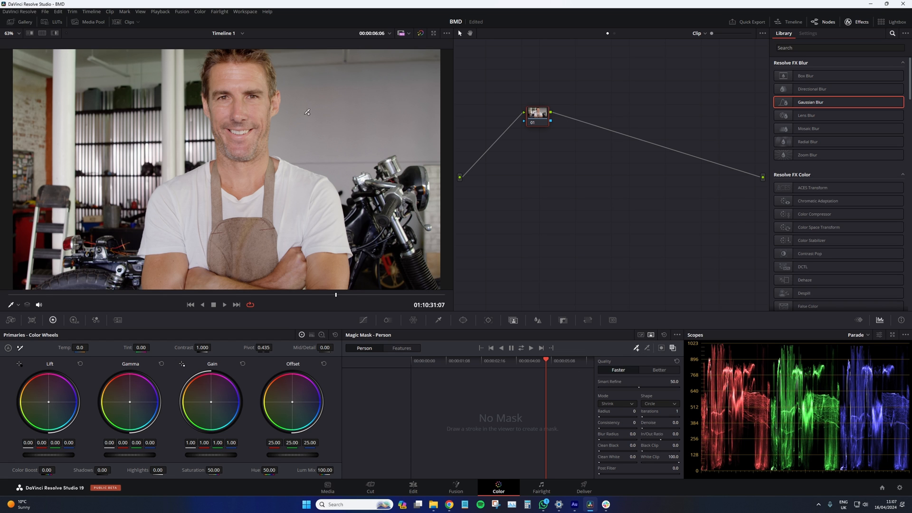
{"action": "left_click_drag", "start_coordinate": [244, 69], "coordinate": [244, 290]}
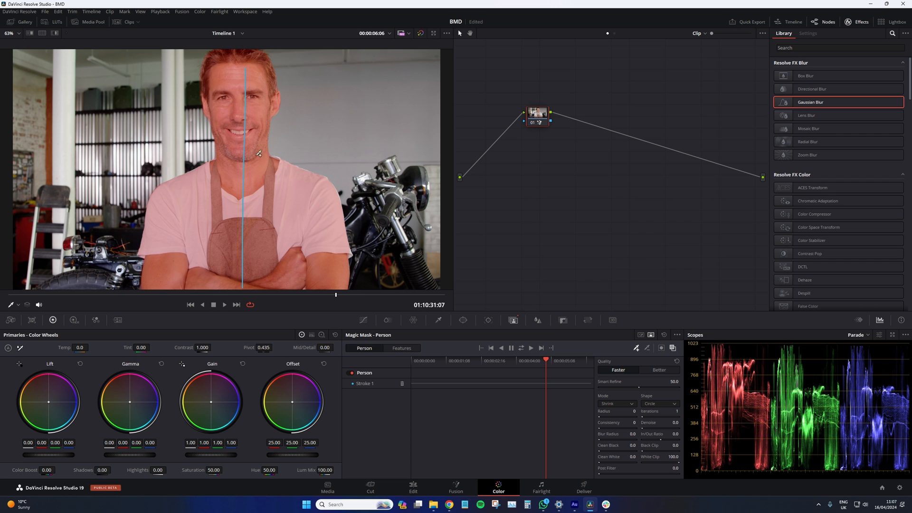
Search 'def', apply Defocus Background and settle its blur at 0.477.
{"action": "left_click", "coordinate": [836, 47]}
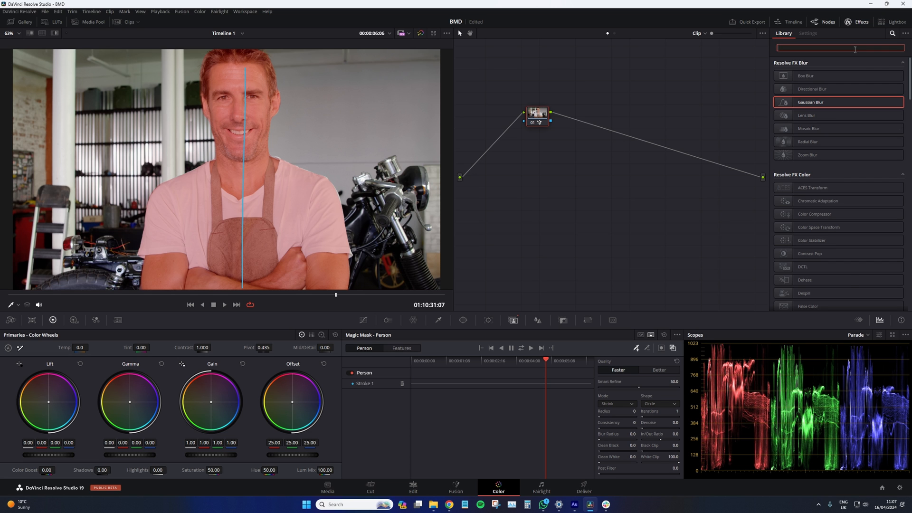
{"action": "type", "text": "def"}
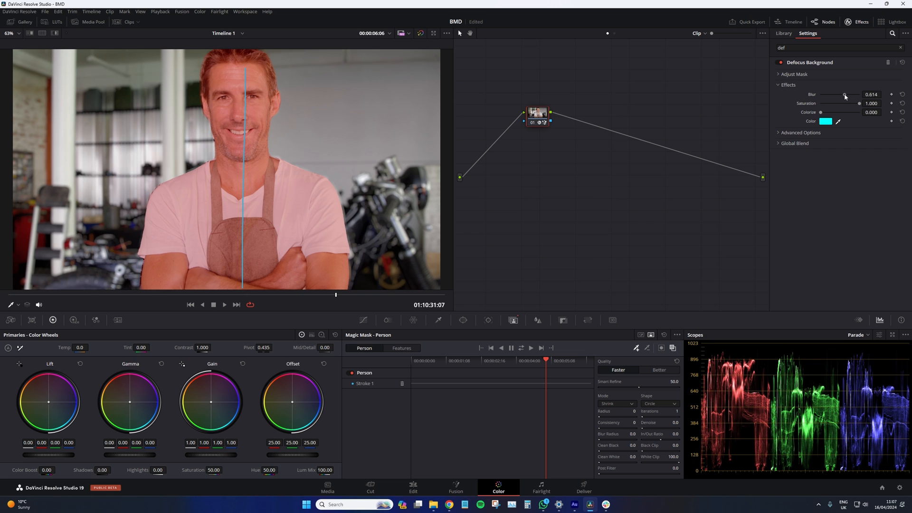
{"action": "left_click_drag", "start_coordinate": [844, 94], "coordinate": [848, 94]}
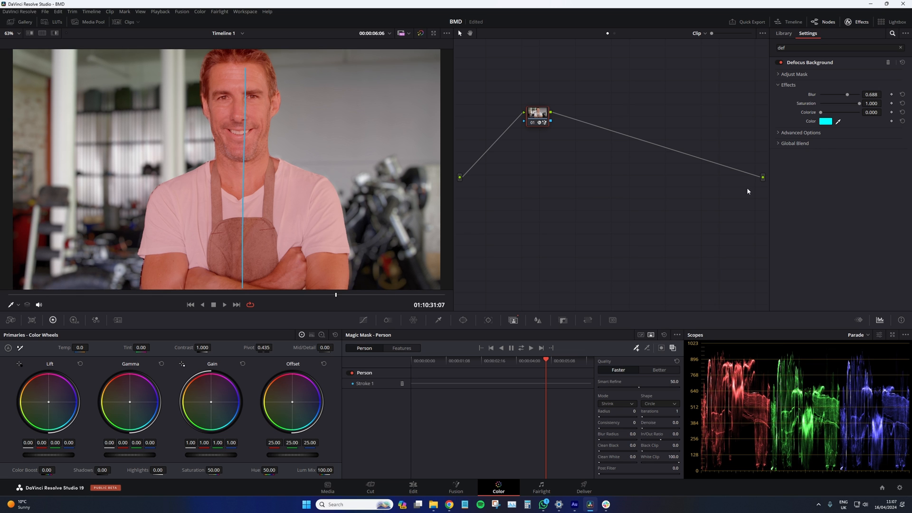
{"action": "mouse_move", "coordinate": [332, 215]}
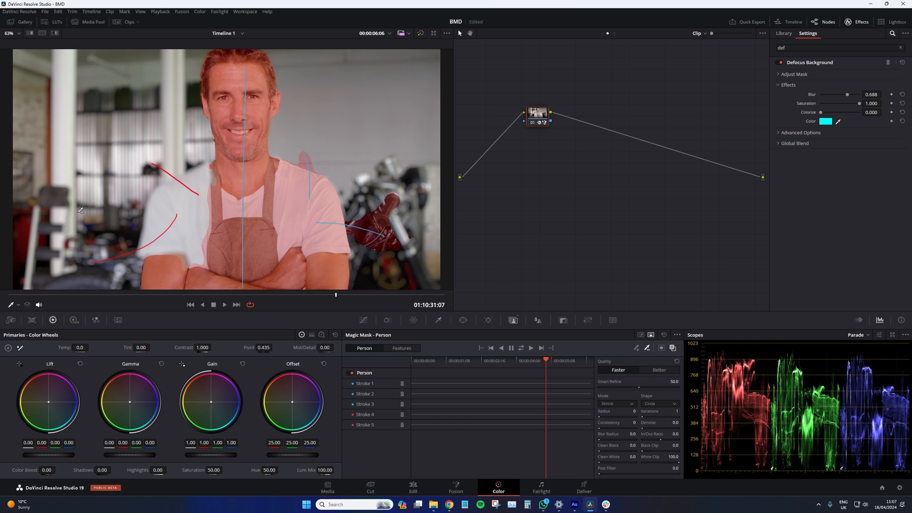
{"action": "left_click", "coordinate": [800, 132]}
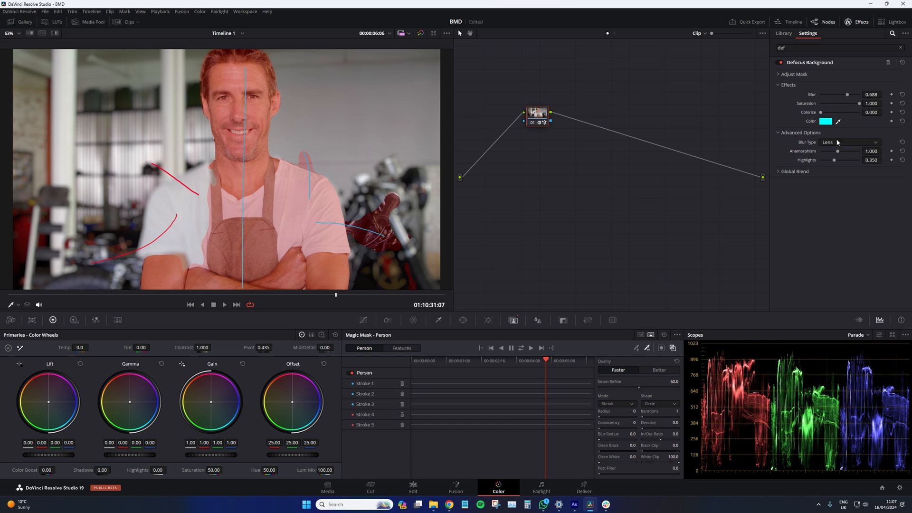
{"action": "left_click_drag", "start_coordinate": [839, 94], "coordinate": [826, 94]}
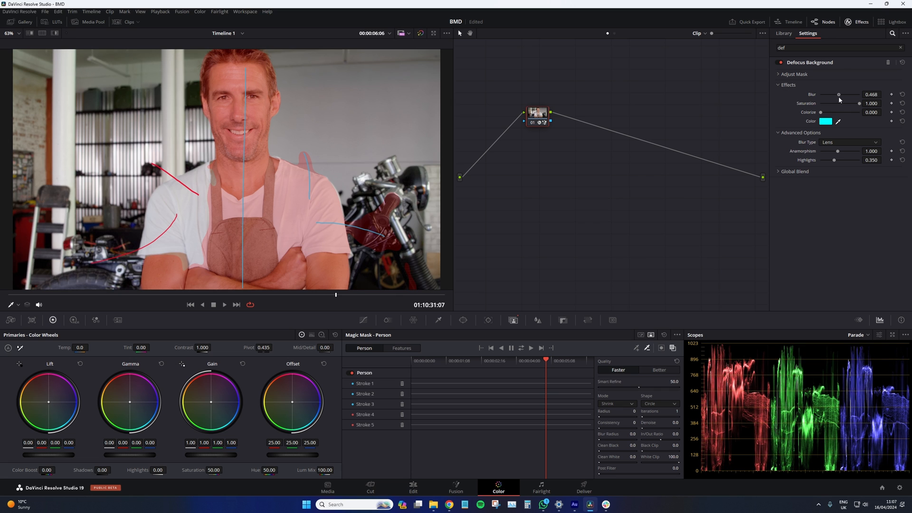
{"action": "left_click_drag", "start_coordinate": [839, 94], "coordinate": [840, 94]}
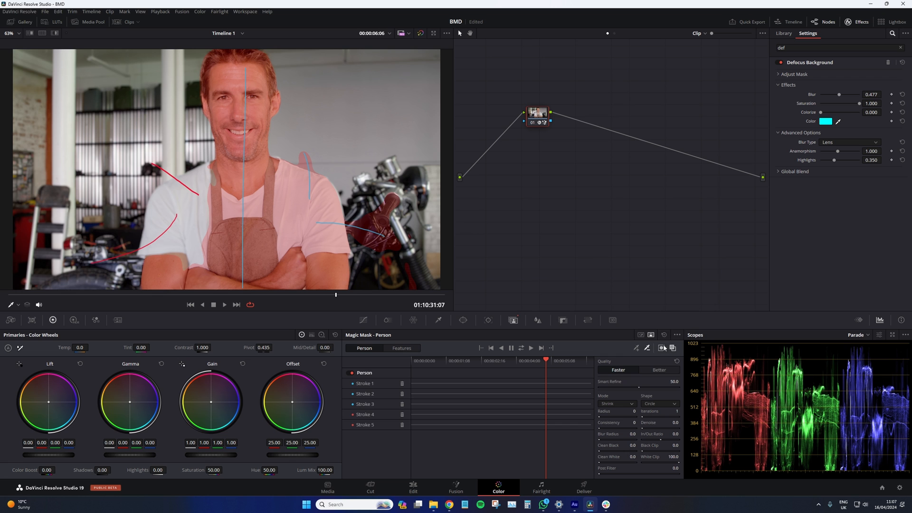
Reset the grade and wire node 02's key output into node 03's Defocus Background.
{"action": "right_click", "coordinate": [537, 113]}
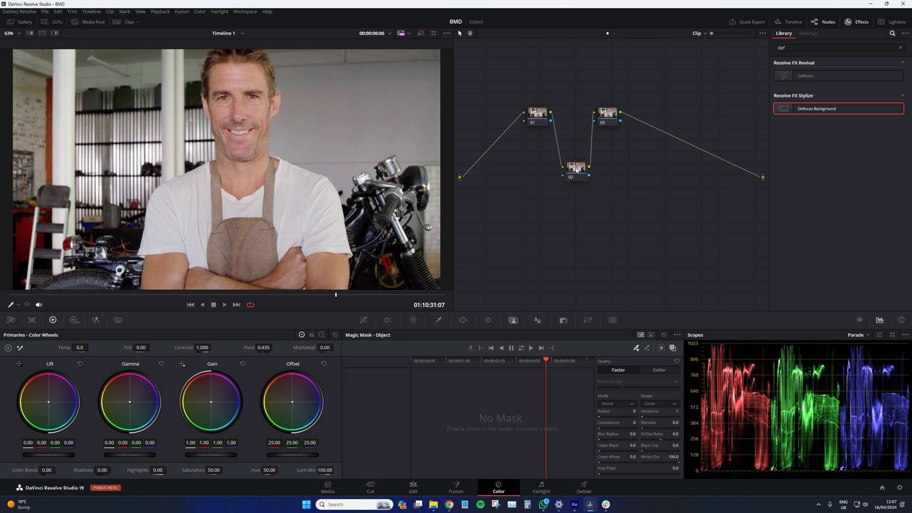
{"action": "left_click_drag", "start_coordinate": [576, 169], "coordinate": [573, 161]}
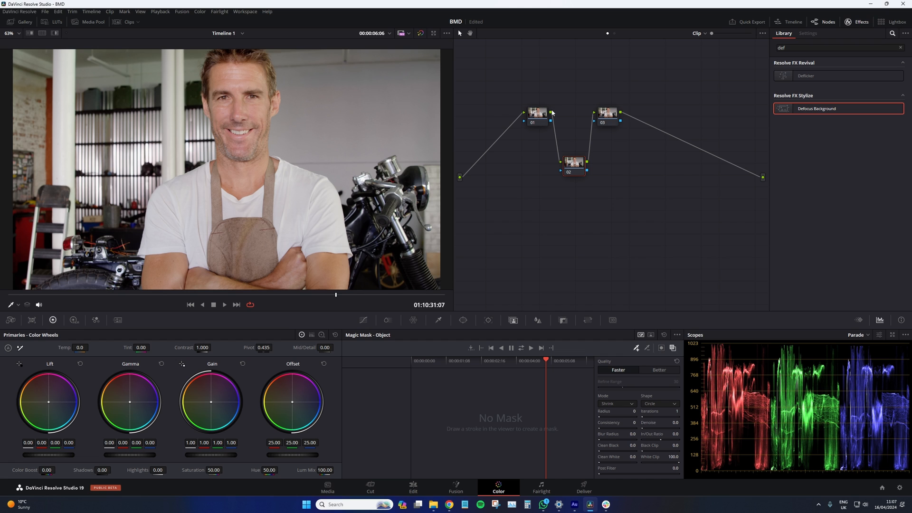
{"action": "mouse_move", "coordinate": [575, 168]}
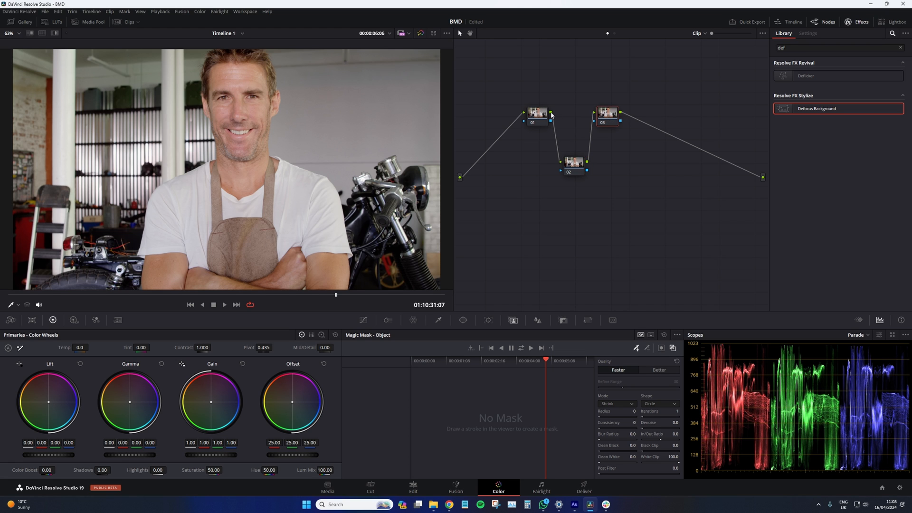
{"action": "mouse_move", "coordinate": [573, 114]}
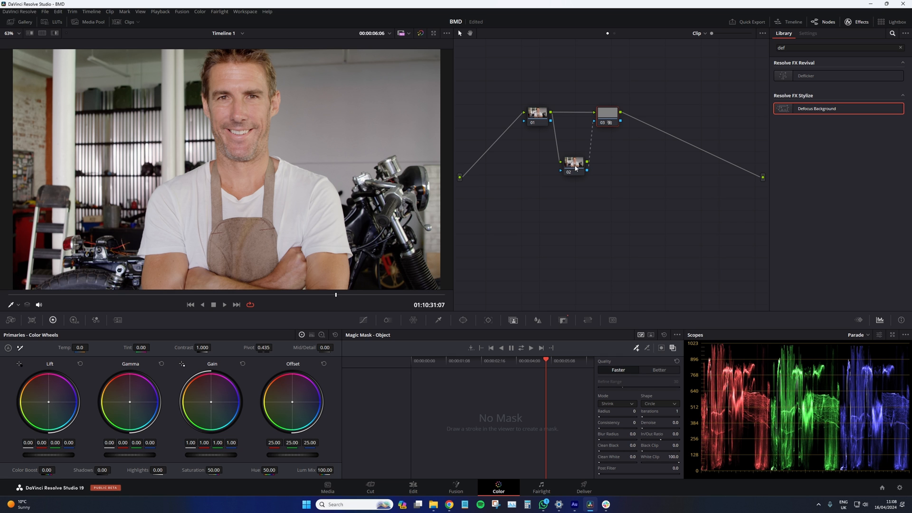
On node 02, paint a Person magic mask stroke over the mechanic.
{"action": "left_click", "coordinate": [519, 359]}
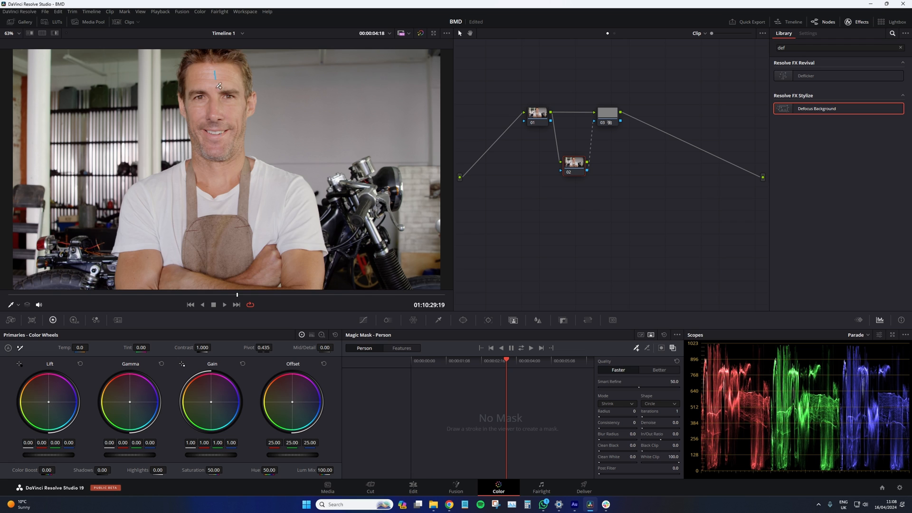
{"action": "left_click_drag", "start_coordinate": [219, 87], "coordinate": [239, 241]}
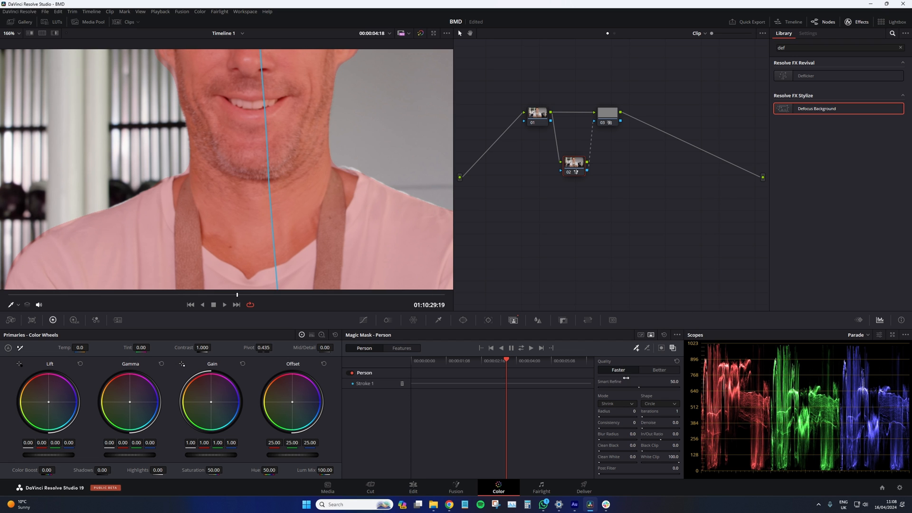
Set the magic mask quality to Better.
{"action": "left_click", "coordinate": [659, 370]}
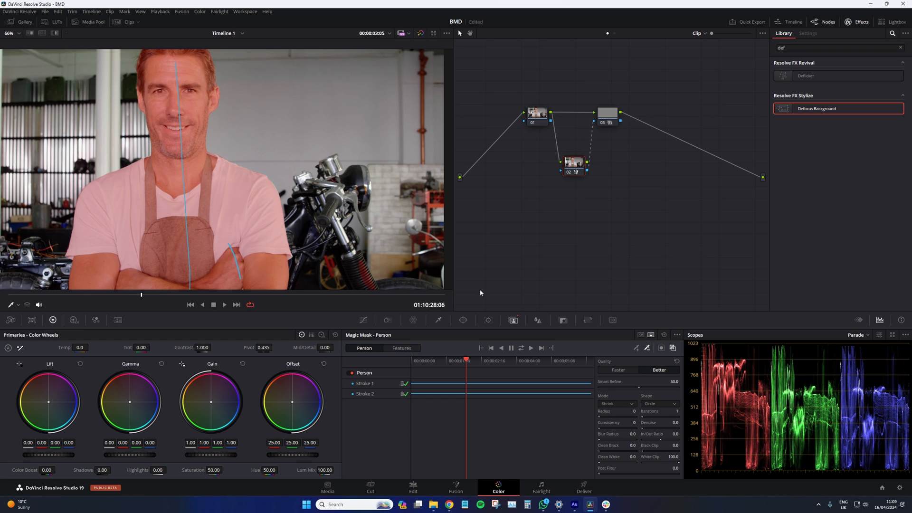
{"action": "mouse_move", "coordinate": [357, 258]}
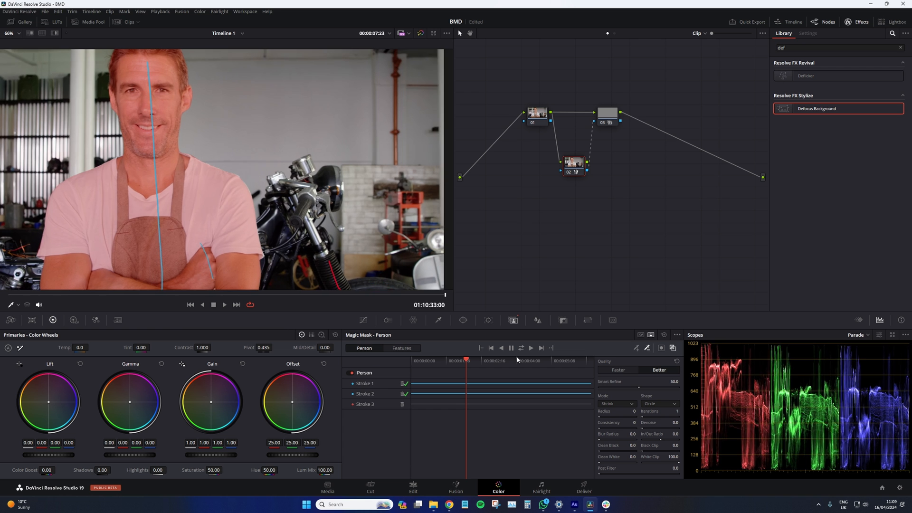
Track Stroke 3 through the clip and soften the mask edges to blur radius 3.9.
{"action": "left_click", "coordinate": [411, 361]}
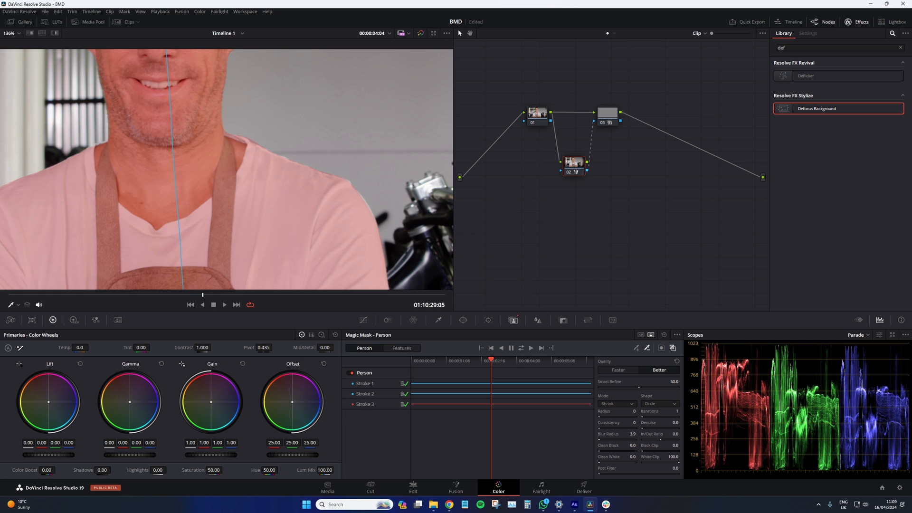
{"action": "left_click_drag", "start_coordinate": [602, 439], "coordinate": [616, 439]}
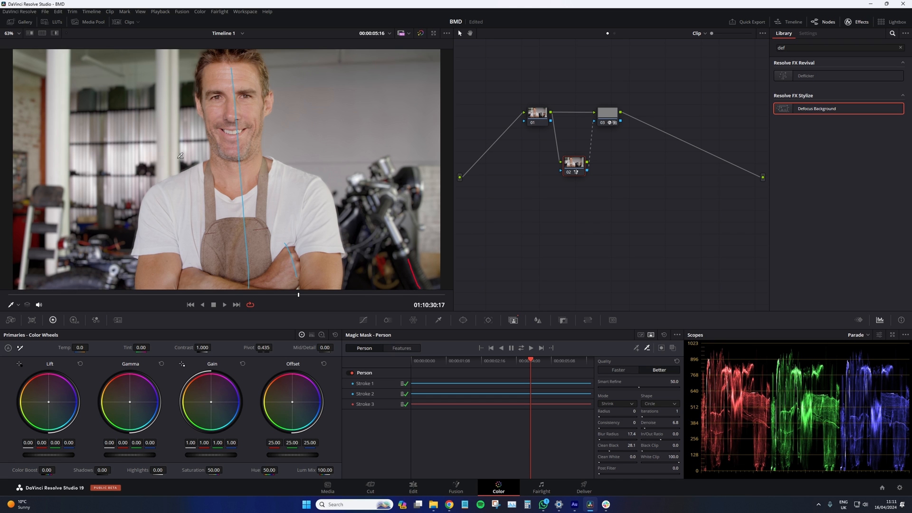
Move on from the finished mechanic grade to the next clip on the Color page.
{"action": "left_click", "coordinate": [606, 114]}
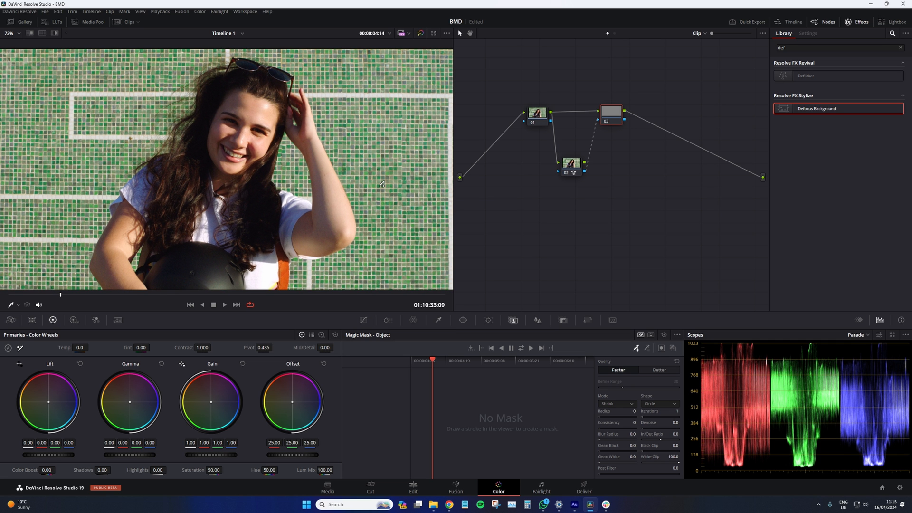
Play back the mosaic-tiles clip to review it before grading.
{"action": "left_click", "coordinate": [224, 304]}
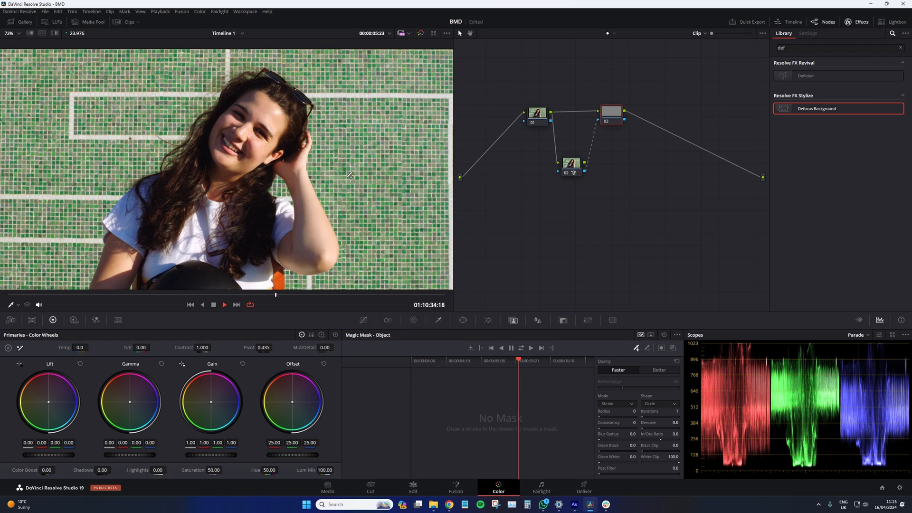
{"action": "left_click", "coordinate": [224, 304]}
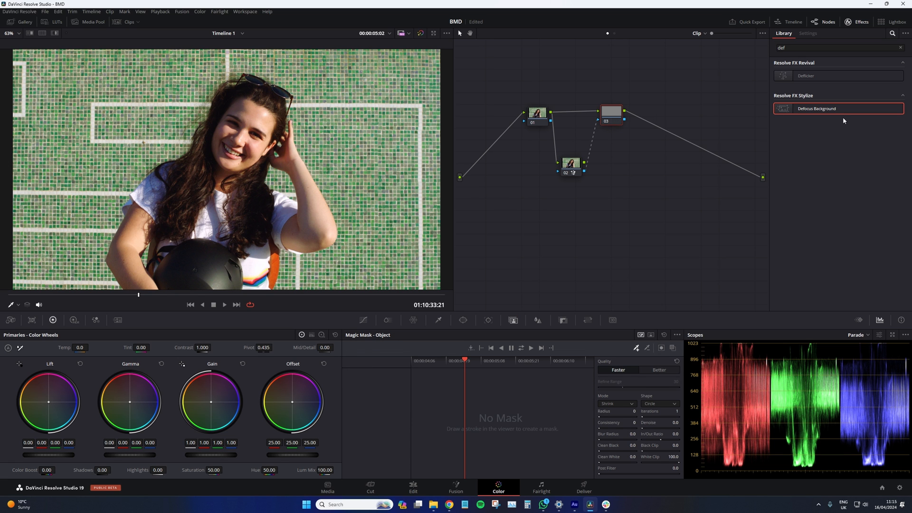
Apply Defocus Background to node 03 and raise Clean Black on the woman's Person mask.
{"action": "left_click_drag", "start_coordinate": [816, 108], "coordinate": [609, 113]}
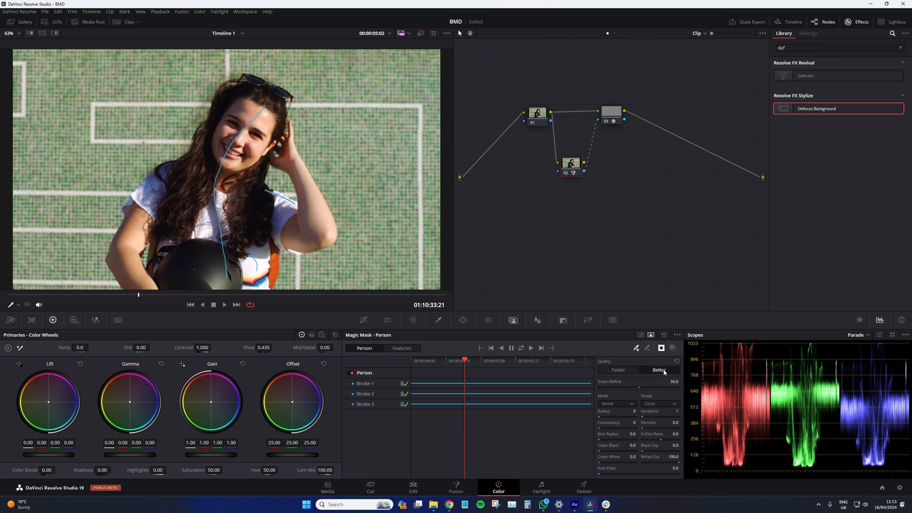
{"action": "mouse_move", "coordinate": [659, 377]}
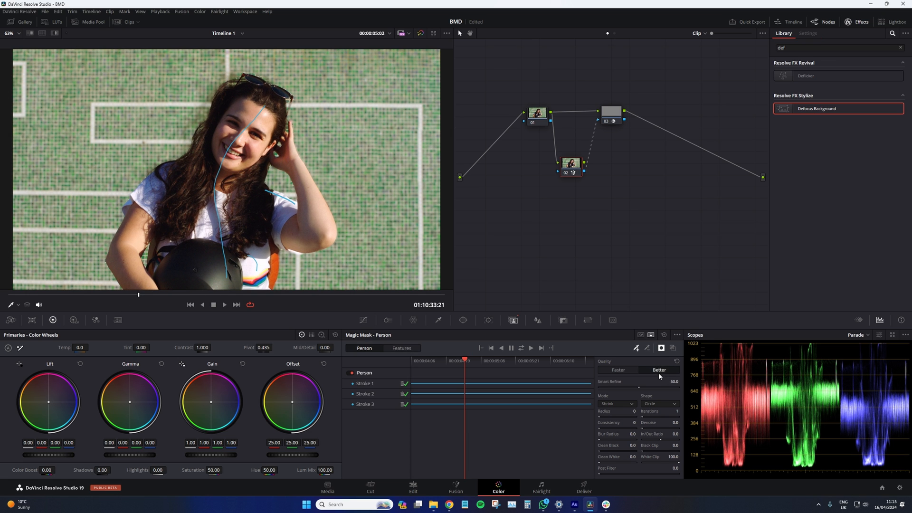
{"action": "mouse_move", "coordinate": [614, 445]}
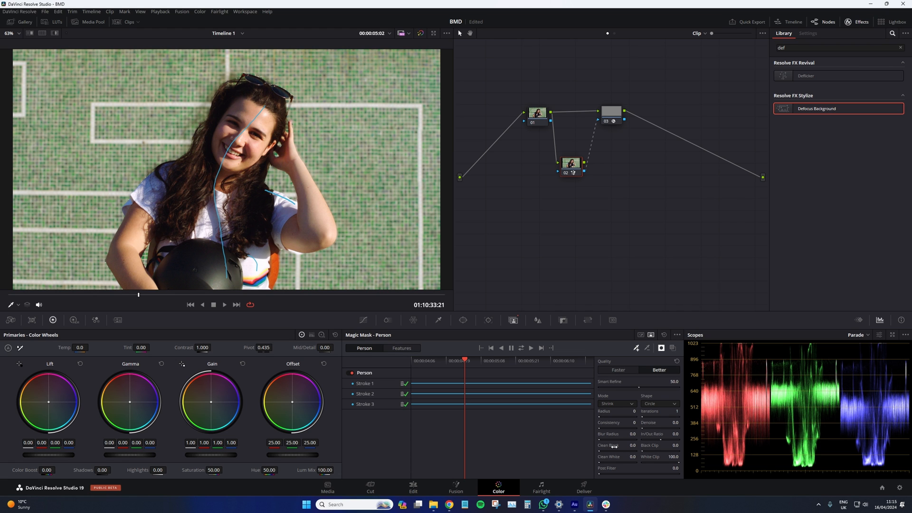
{"action": "left_click_drag", "start_coordinate": [602, 439], "coordinate": [630, 438]}
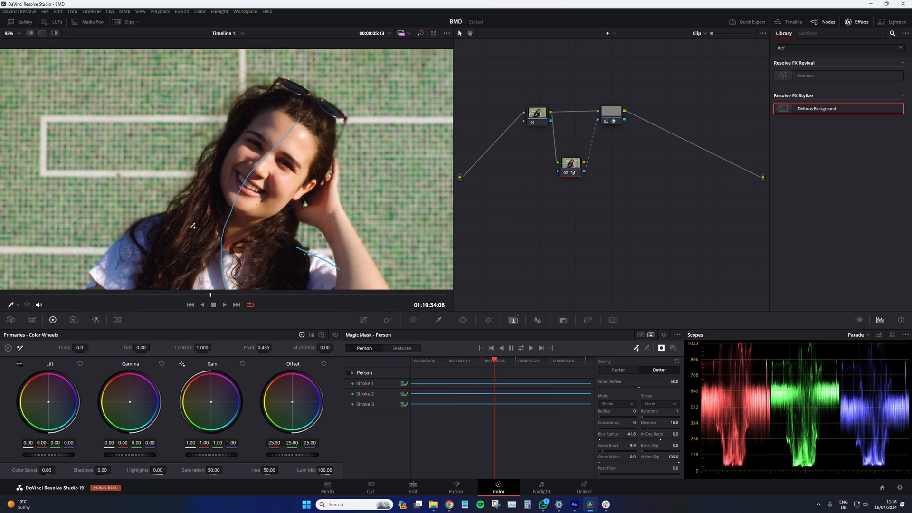
Play the tiles clip to check the defocus, then bring up the business handshake clip.
{"action": "left_click", "coordinate": [224, 304]}
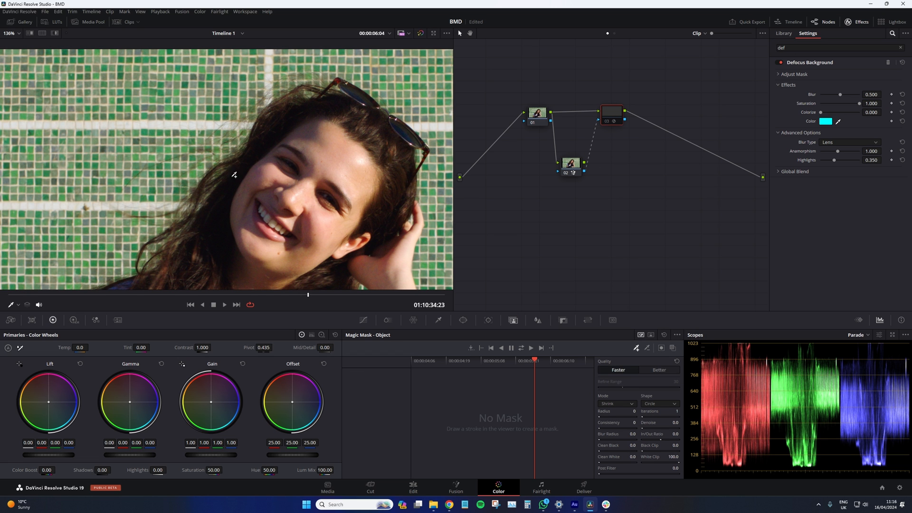
{"action": "mouse_move", "coordinate": [138, 287]}
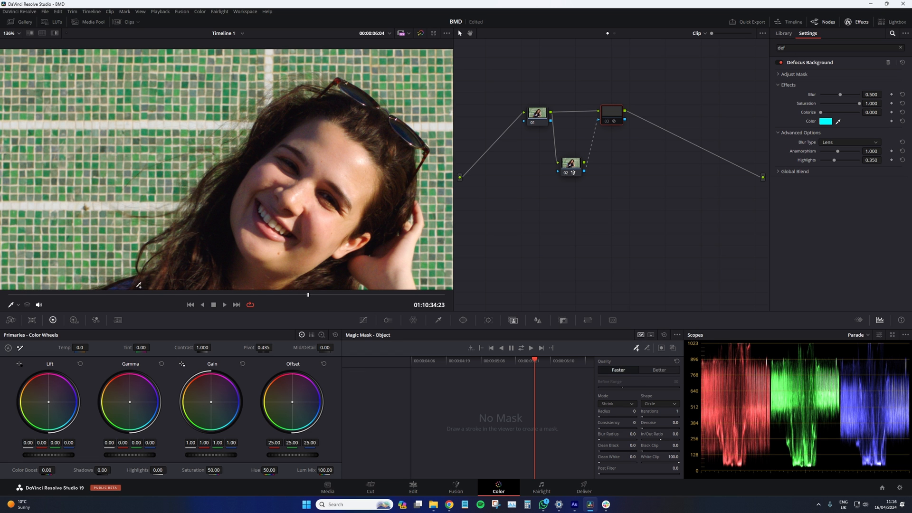
{"action": "mouse_move", "coordinate": [133, 264]}
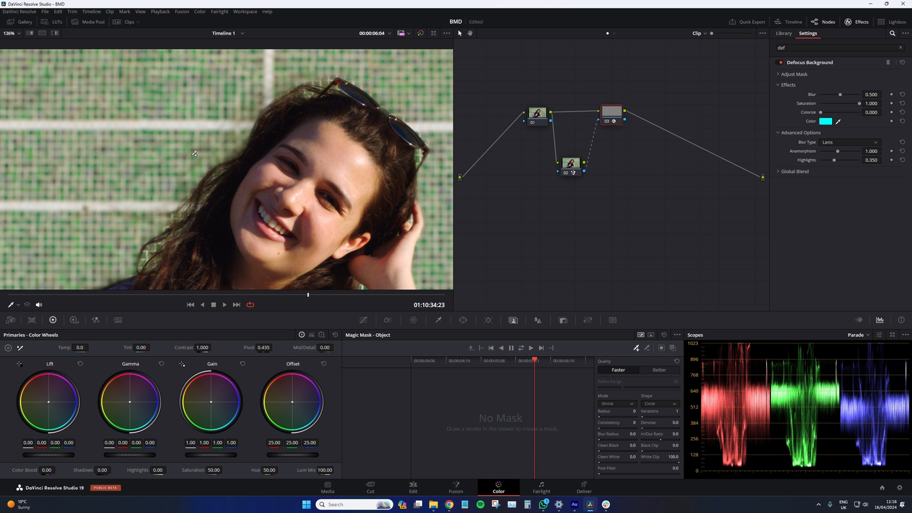
{"action": "left_click", "coordinate": [224, 303]}
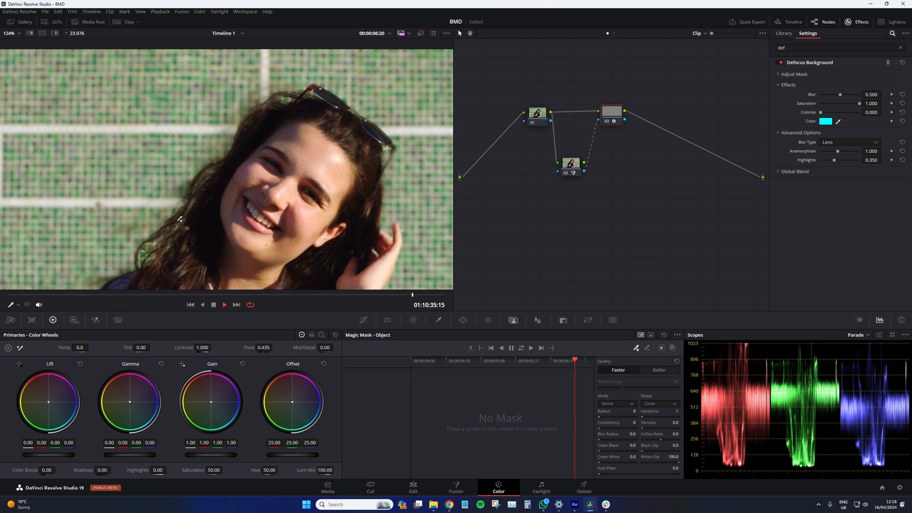
{"action": "left_click", "coordinate": [18, 34]}
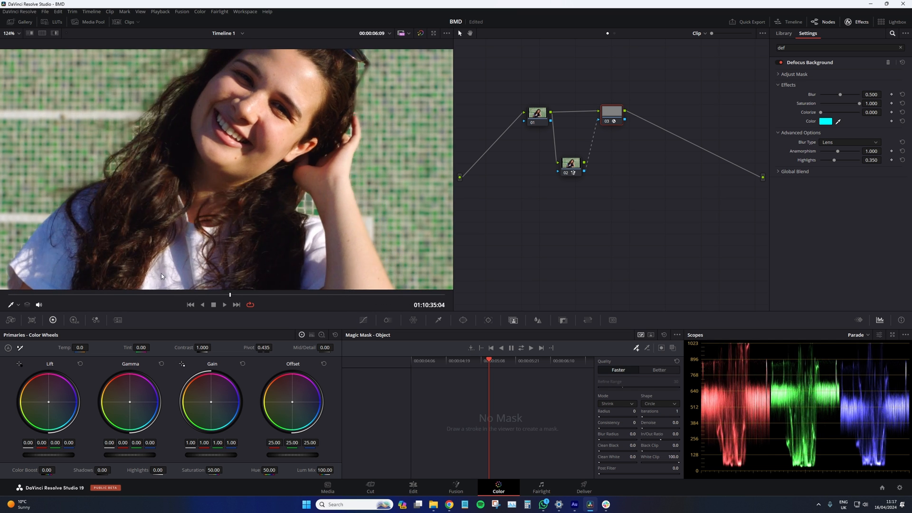
{"action": "left_click", "coordinate": [17, 34]}
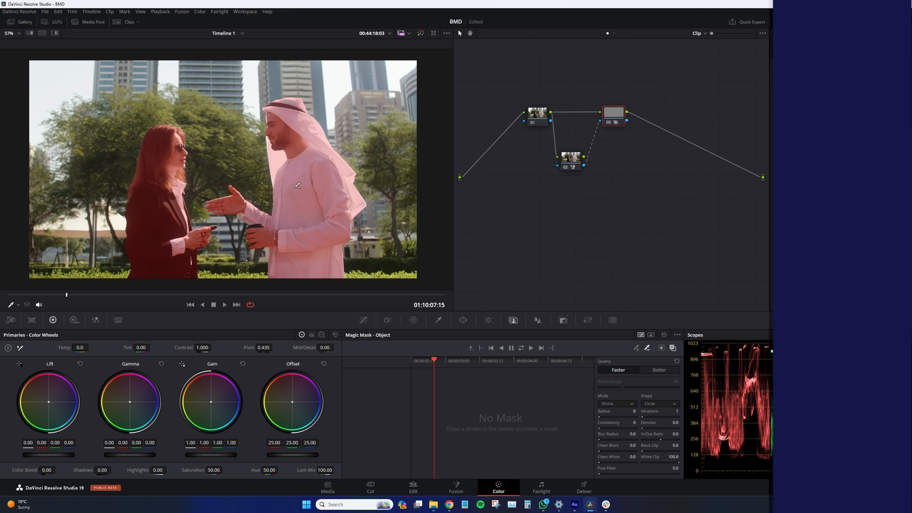
Review the tracked Magic Mask over both people and turn off the red mask overlay.
{"action": "left_click", "coordinate": [856, 21]}
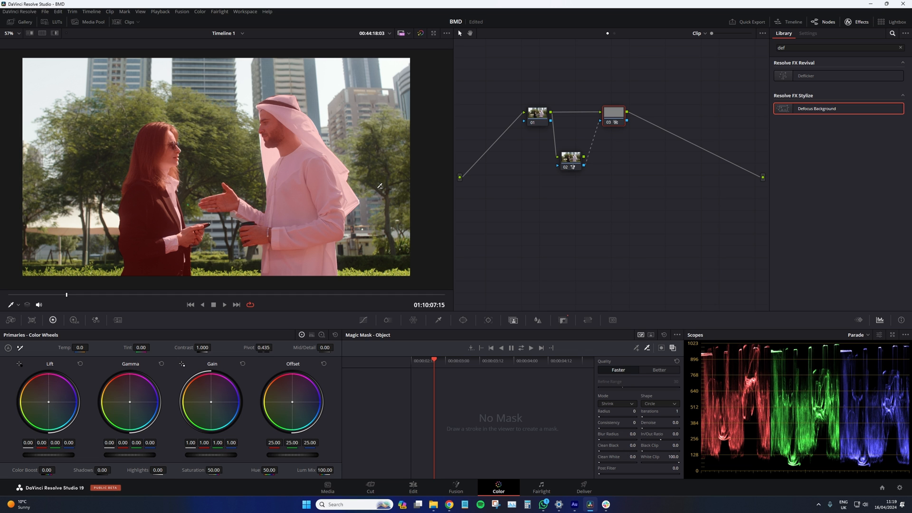
{"action": "mouse_move", "coordinate": [143, 266]}
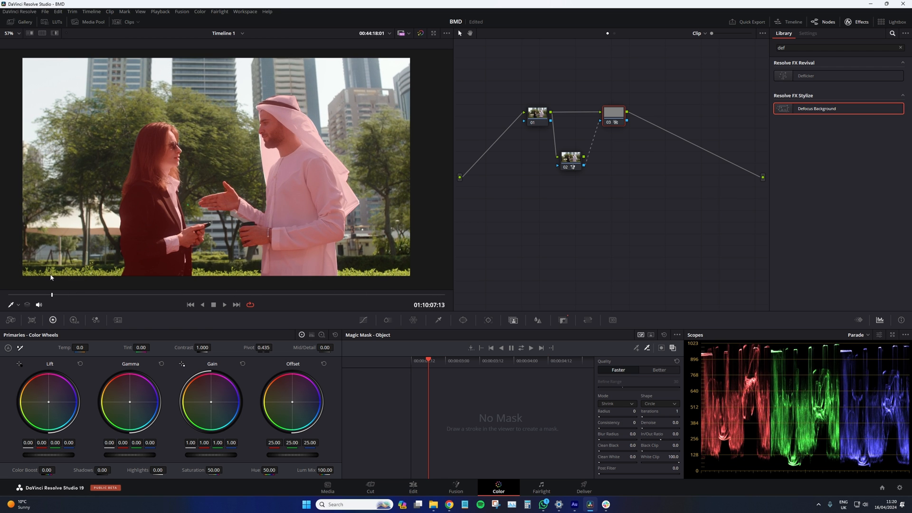
{"action": "left_click", "coordinate": [224, 304]}
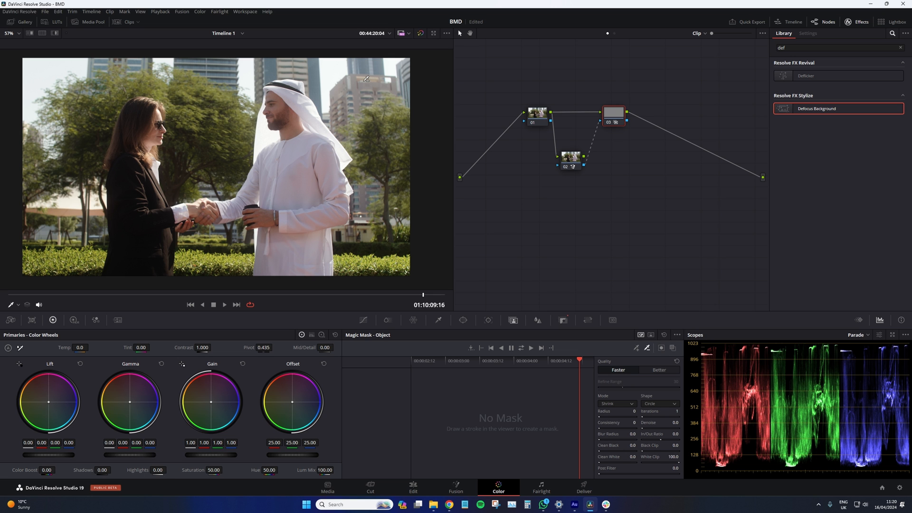
{"action": "mouse_move", "coordinate": [293, 249]}
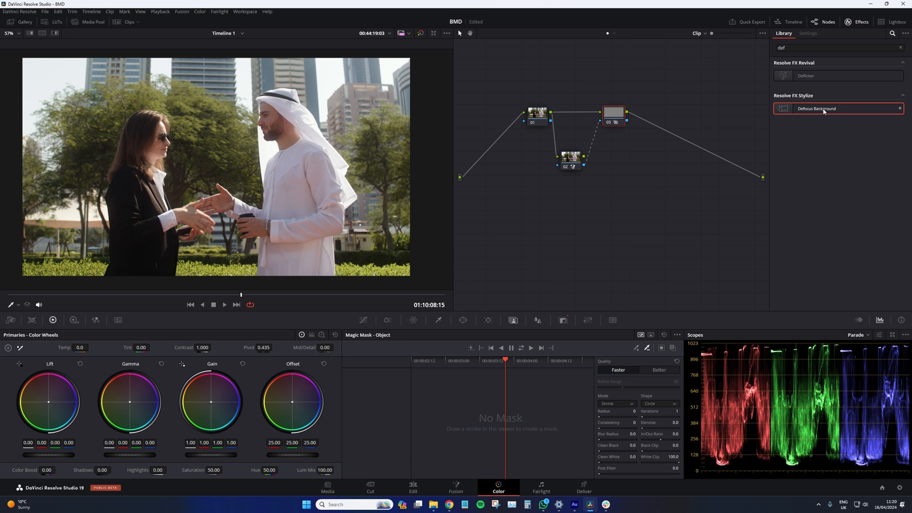
Raise the Defocus Background Blur from 0.500 to 0.605 behind the two people.
{"action": "left_click", "coordinate": [808, 33]}
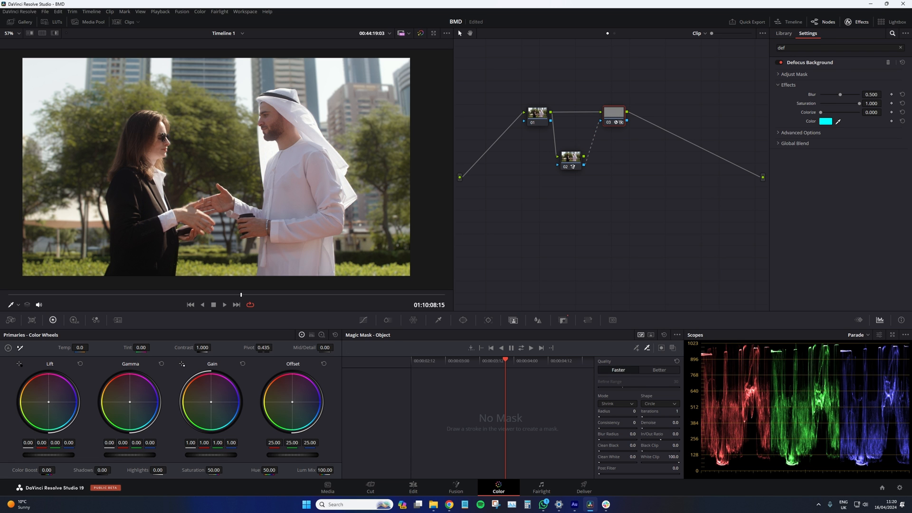
{"action": "left_click_drag", "start_coordinate": [846, 94], "coordinate": [852, 90]}
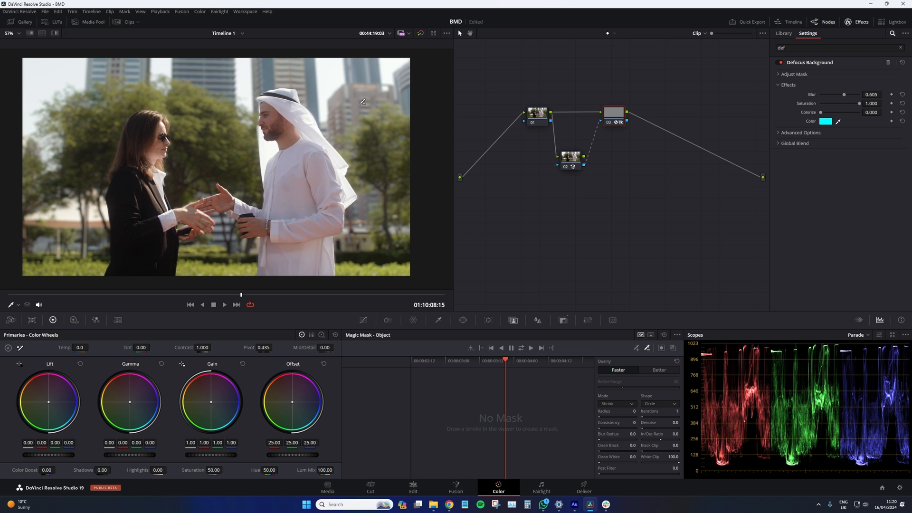
{"action": "mouse_move", "coordinate": [209, 292]}
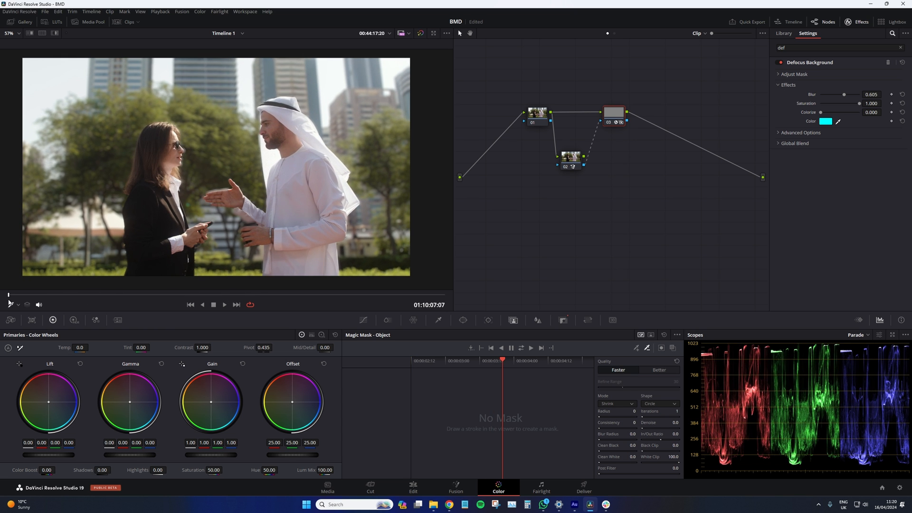
{"action": "left_click", "coordinate": [224, 304]}
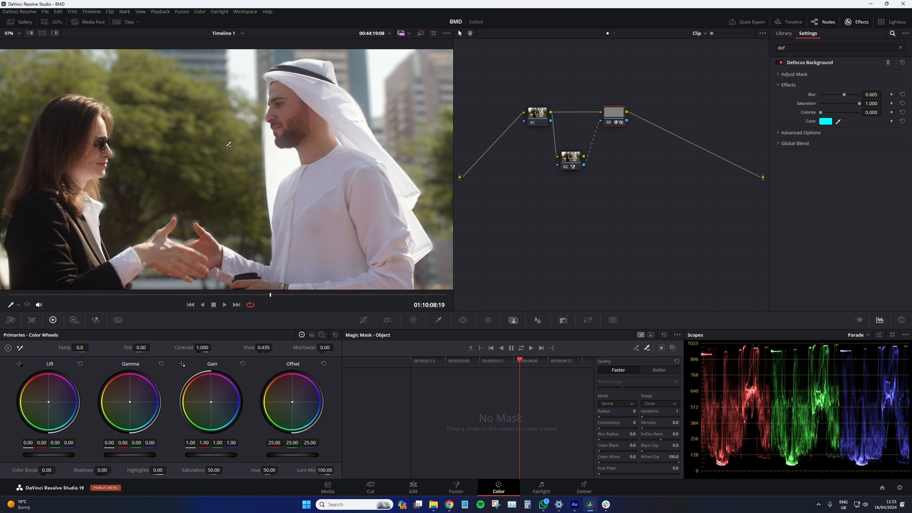
Set Mask Blur 0.055 and Mask Contrast 0.808 using mask preview, then play the graded result.
{"action": "left_click", "coordinate": [224, 304]}
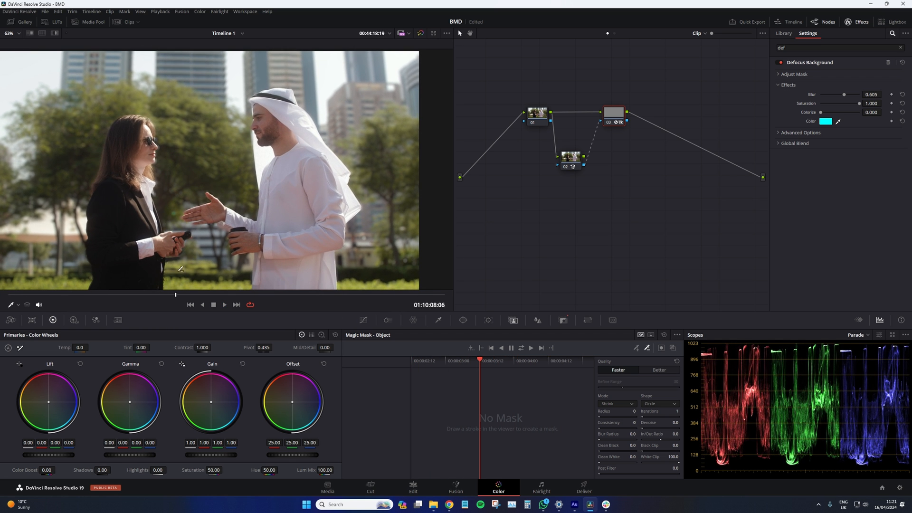
{"action": "mouse_move", "coordinate": [187, 257]}
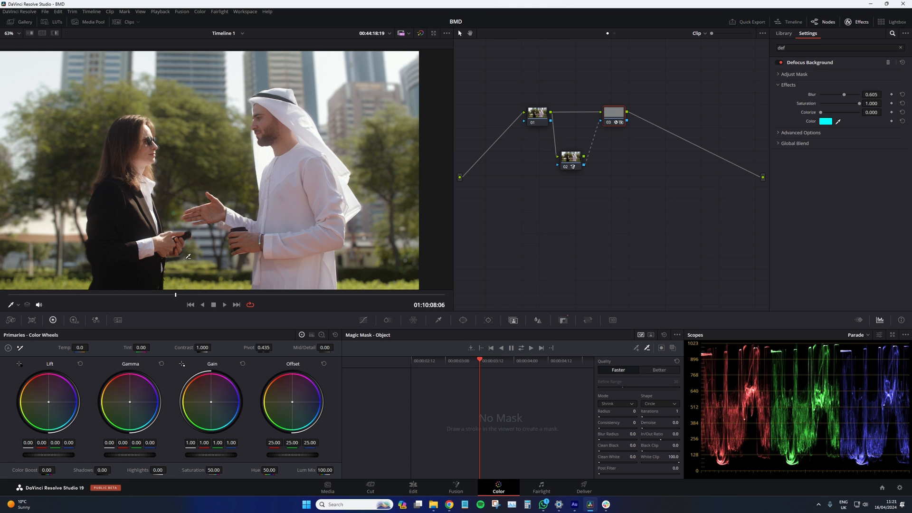
{"action": "mouse_move", "coordinate": [268, 183]}
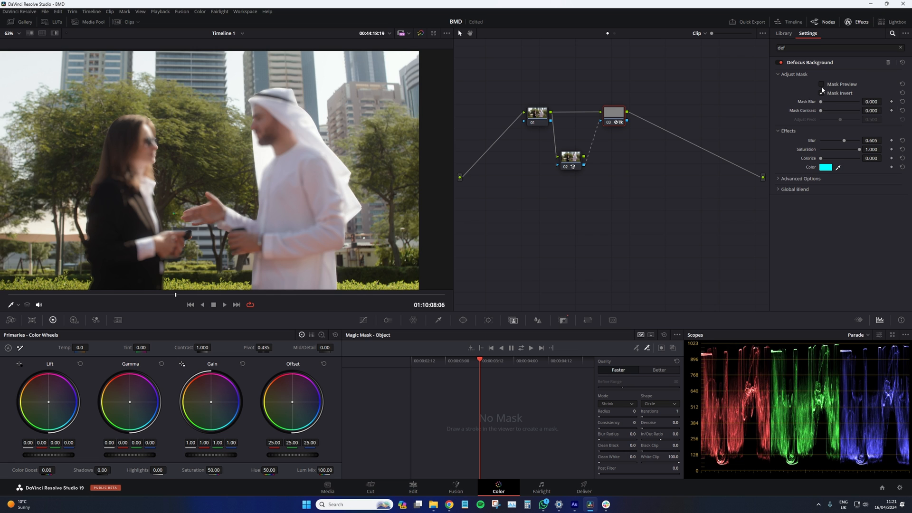
{"action": "left_click", "coordinate": [821, 84]}
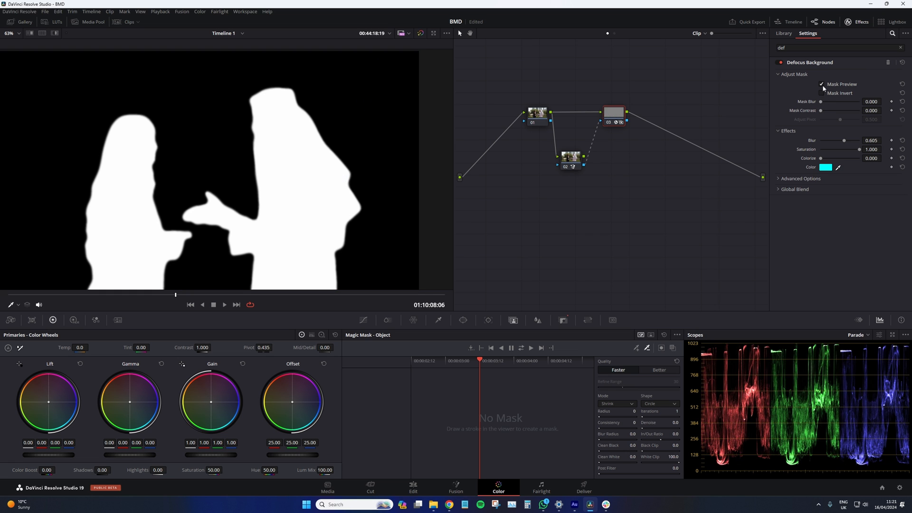
{"action": "left_click_drag", "start_coordinate": [819, 101], "coordinate": [836, 102]}
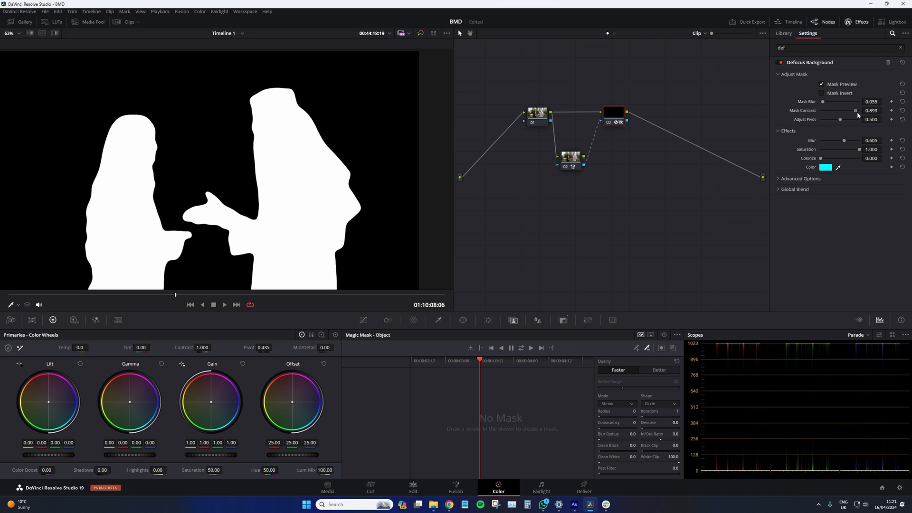
{"action": "left_click", "coordinate": [822, 83]}
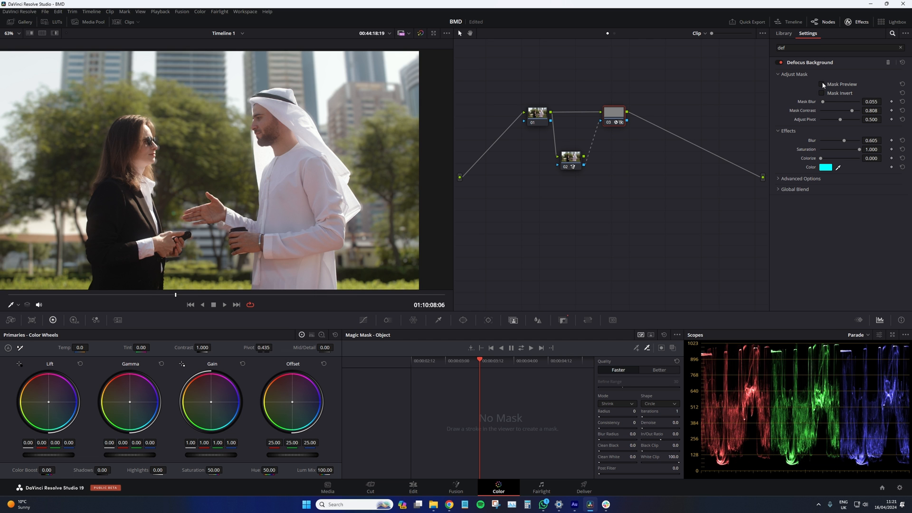
{"action": "left_click", "coordinate": [224, 303]}
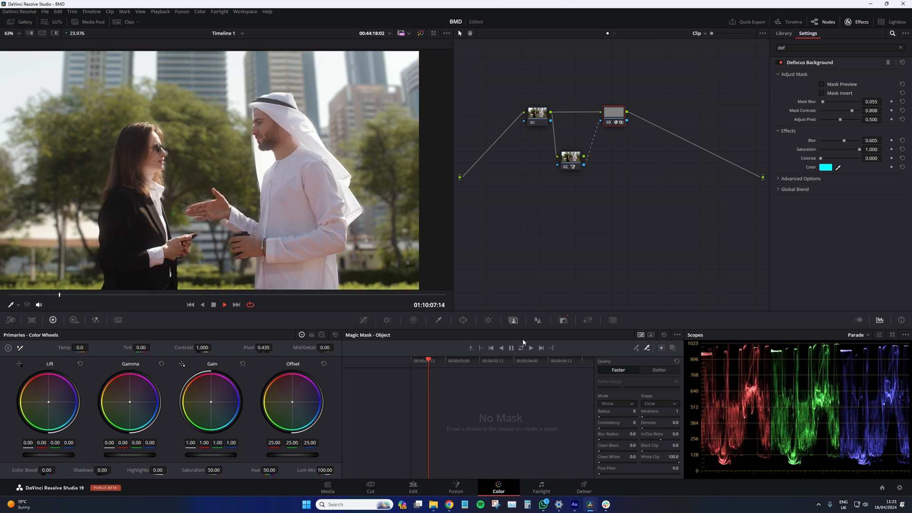